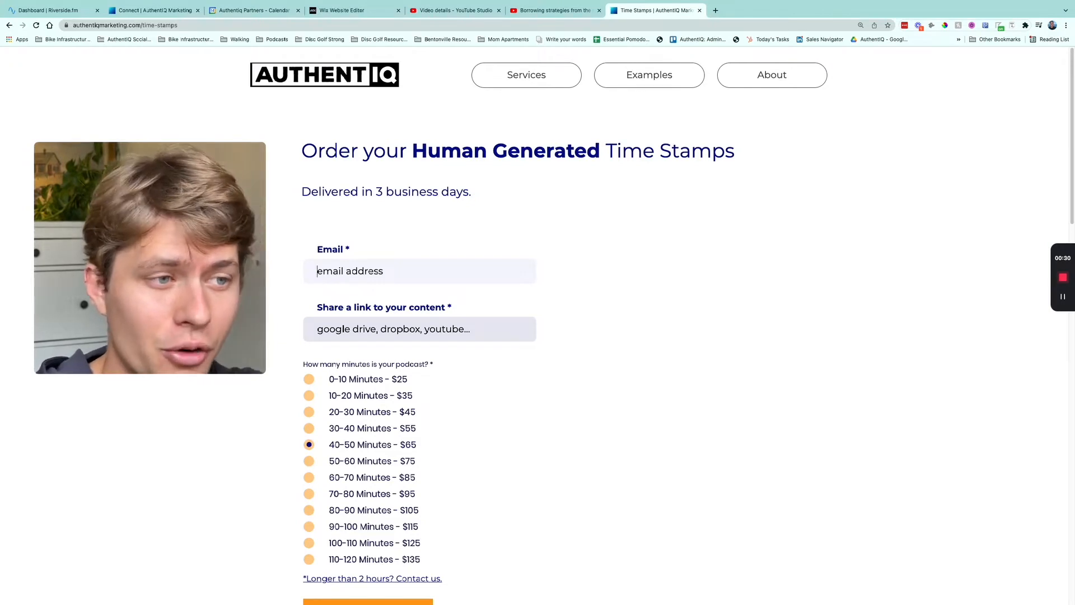
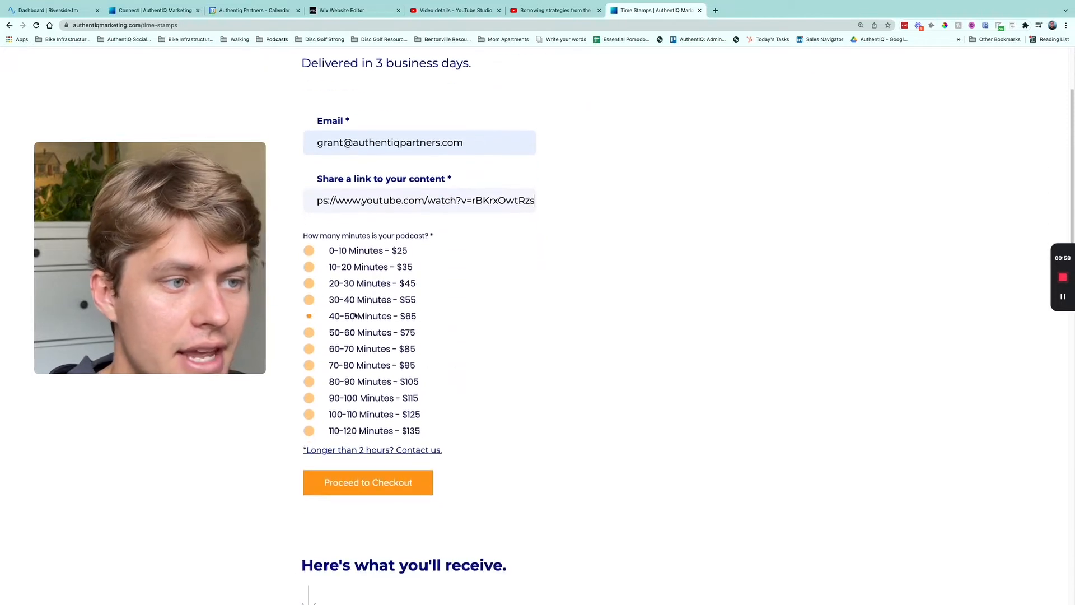
Enter the email and YouTube link, and choose the 30–40 minute ($55) podcast length.
{"action": "left_click", "coordinate": [309, 316]}
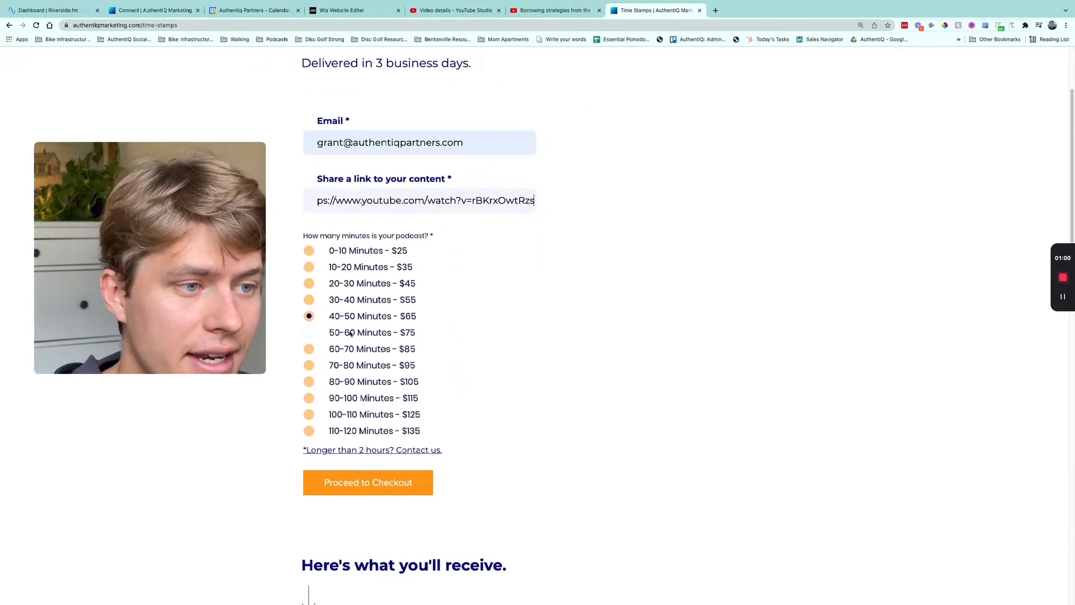
{"action": "left_click", "coordinate": [309, 300]}
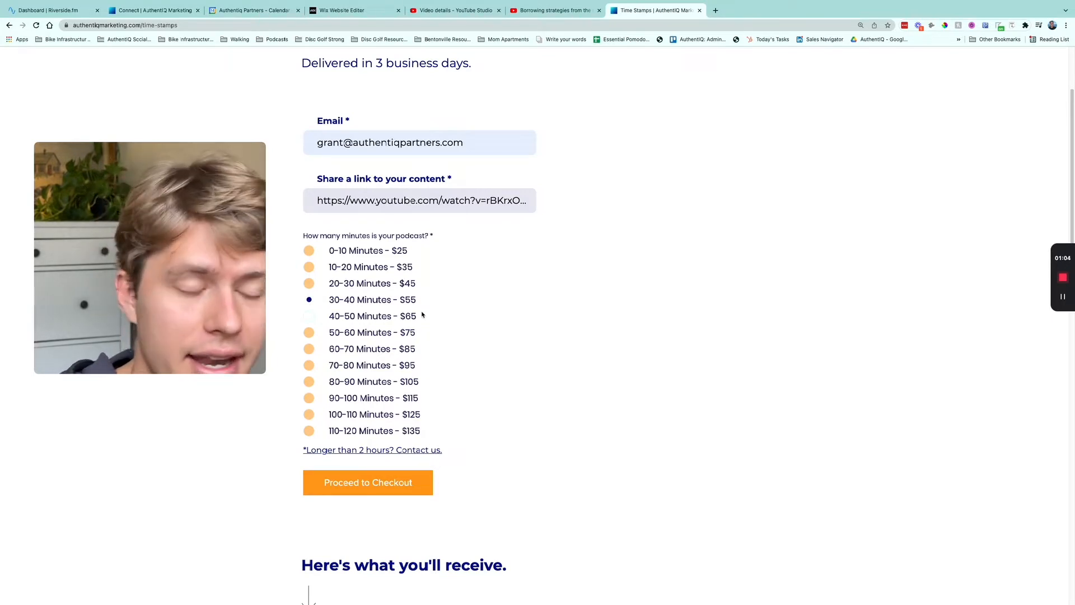
{"action": "mouse_move", "coordinate": [404, 487]}
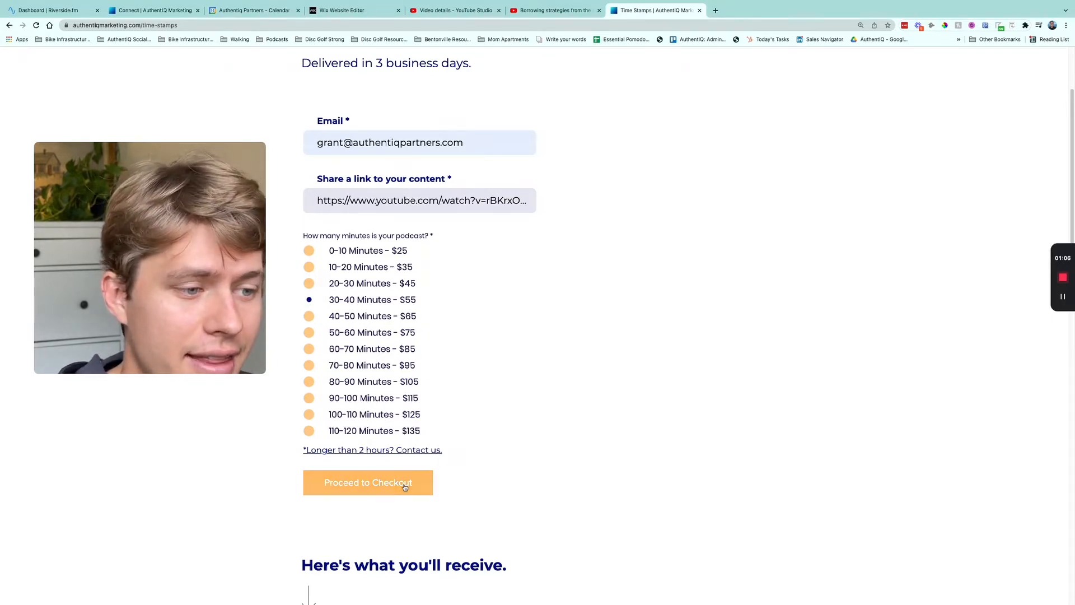
Start the $55.00 checkout for the time stamps order, then close it.
{"action": "left_click", "coordinate": [368, 483]}
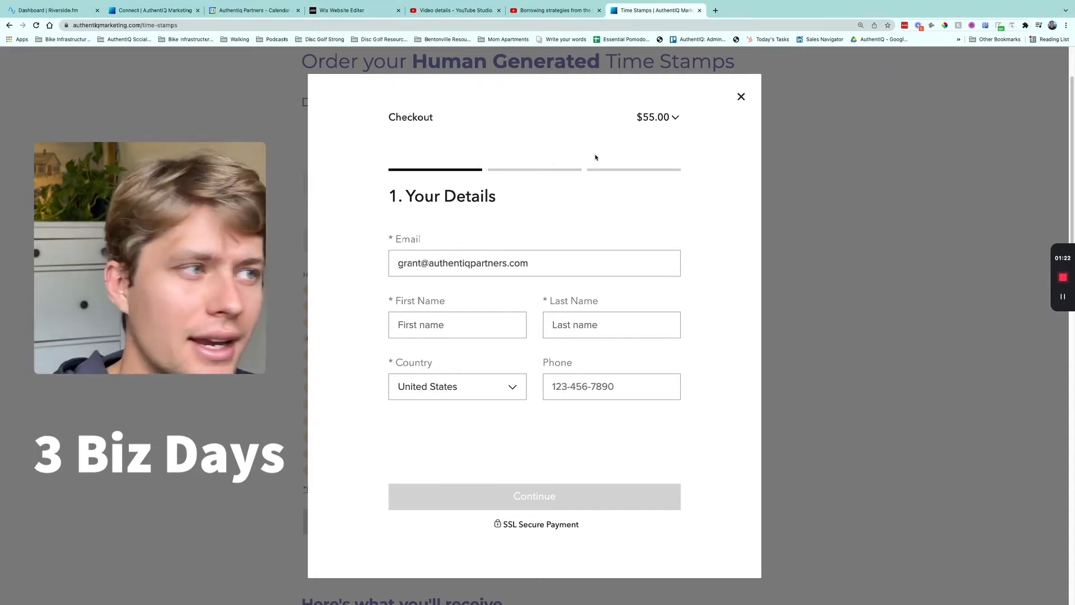
{"action": "left_click", "coordinate": [741, 96]}
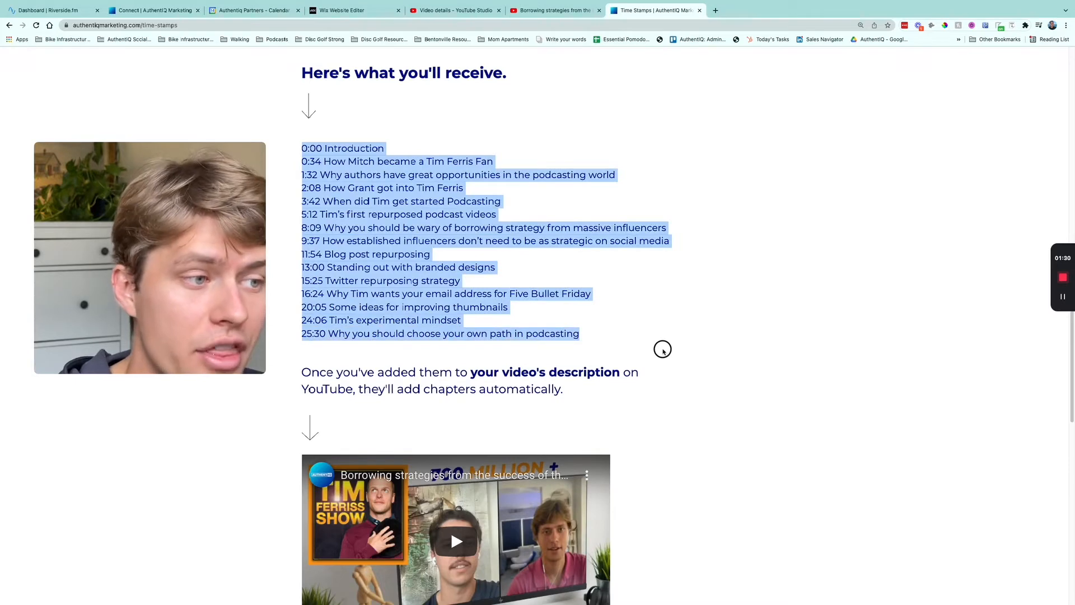
Paste the sample timestamps ('0:00 Introduction'…) into the YouTube description and save.
{"action": "right_click", "coordinate": [446, 205]}
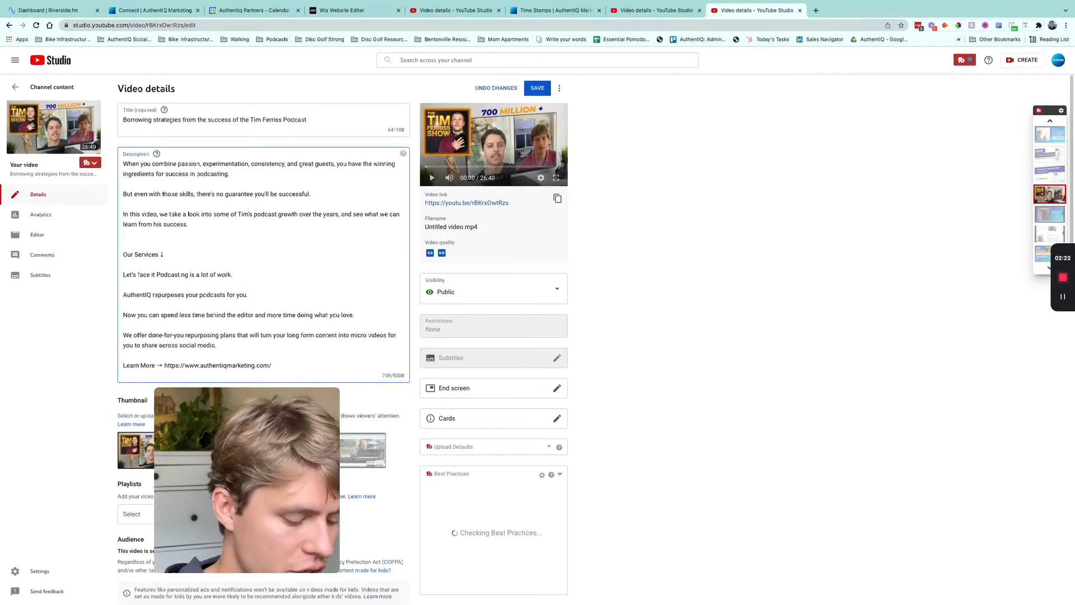
{"action": "type", "text": "0:00 Introduction"}
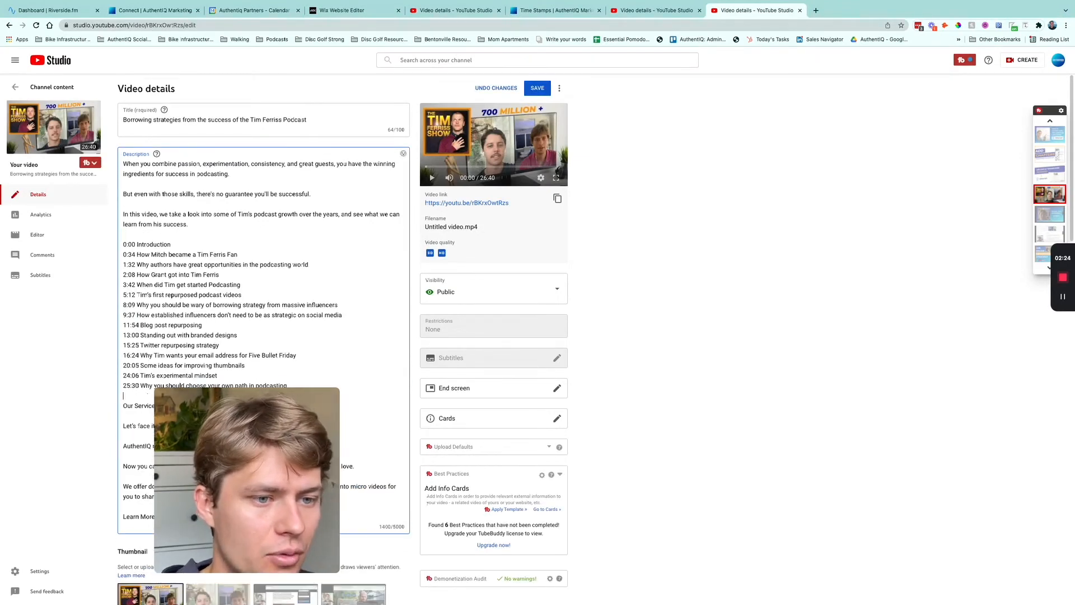
{"action": "left_click", "coordinate": [537, 88]}
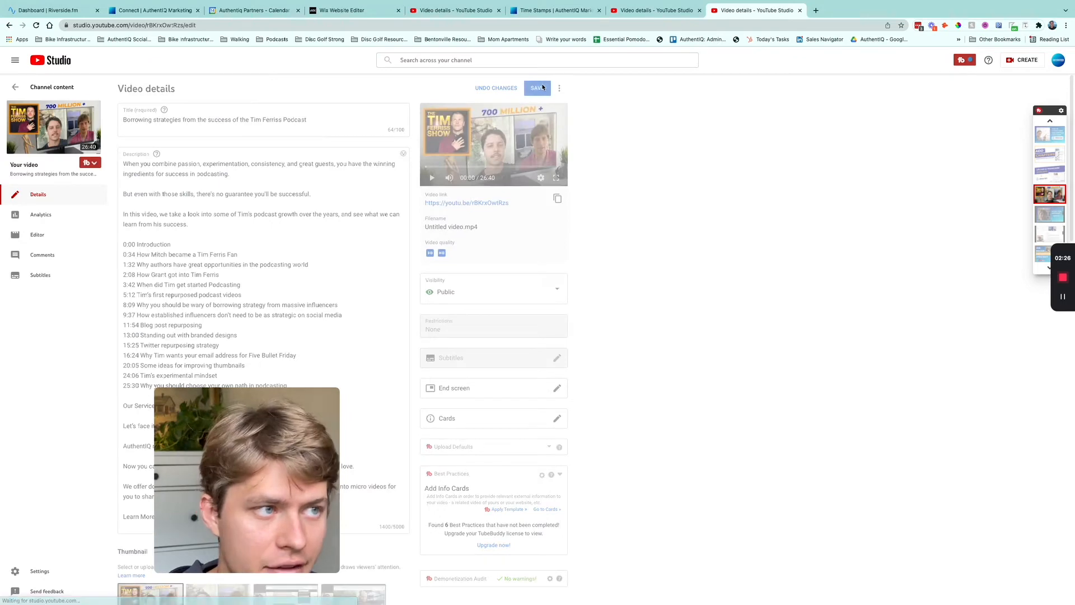